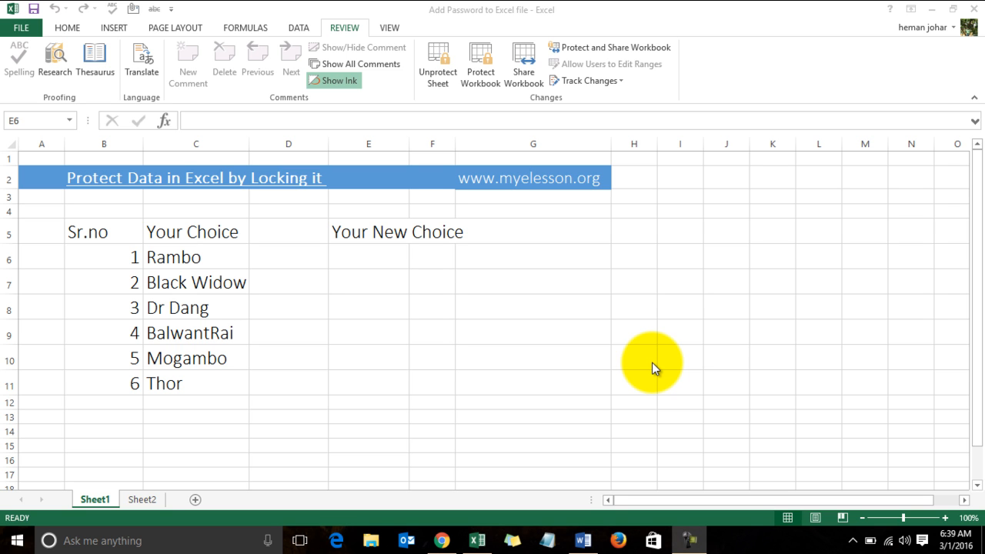
{"action": "mouse_move", "coordinate": [177, 240]}
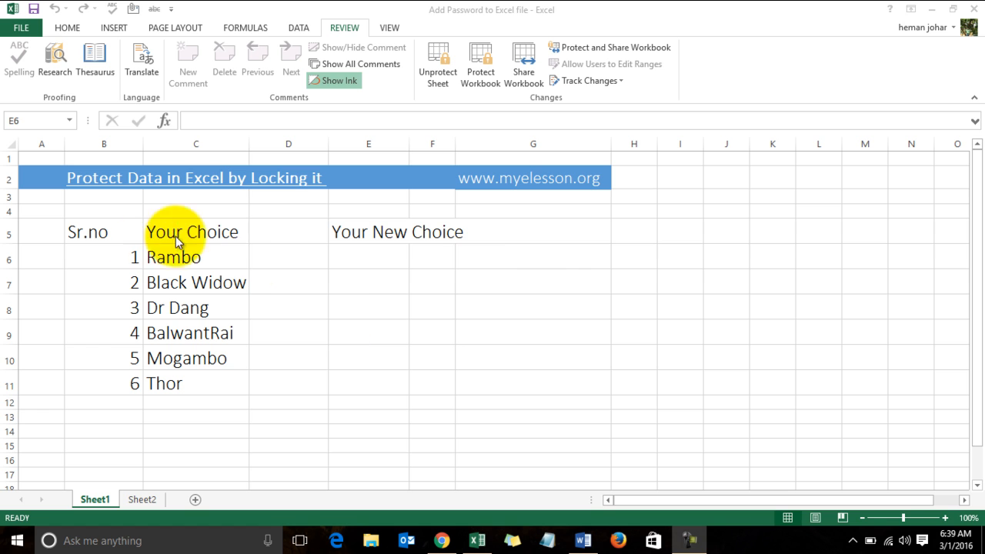
{"action": "mouse_move", "coordinate": [335, 280]}
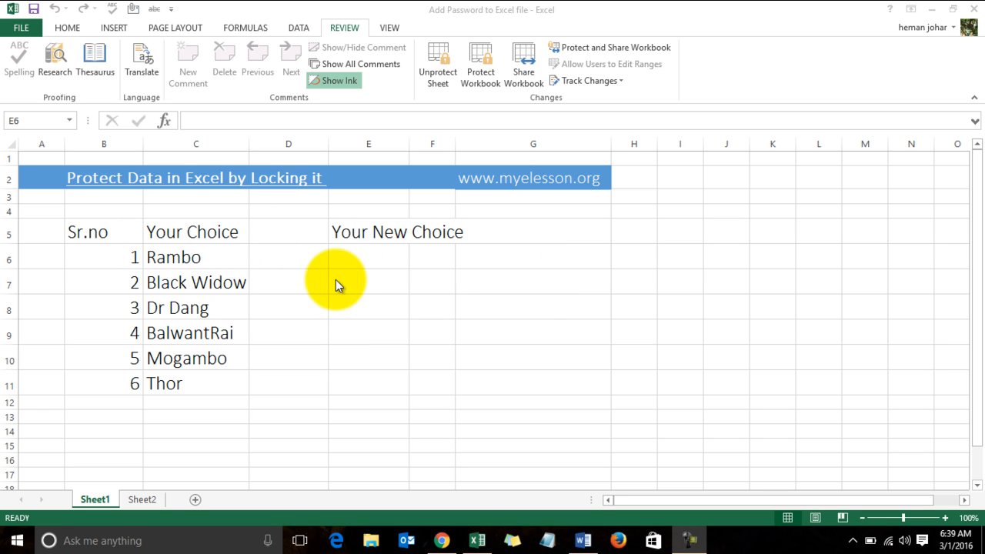
{"action": "mouse_move", "coordinate": [231, 341]}
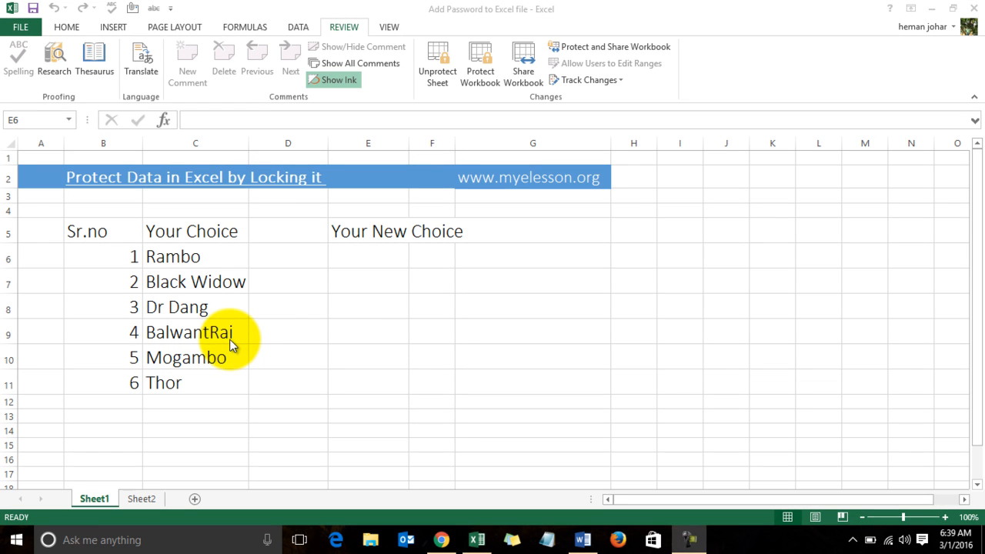
- Try editing cells in the Your New Choice column on protected Sheet1 and hit the protected-sheet warning
{"action": "left_click", "coordinate": [431, 256]}
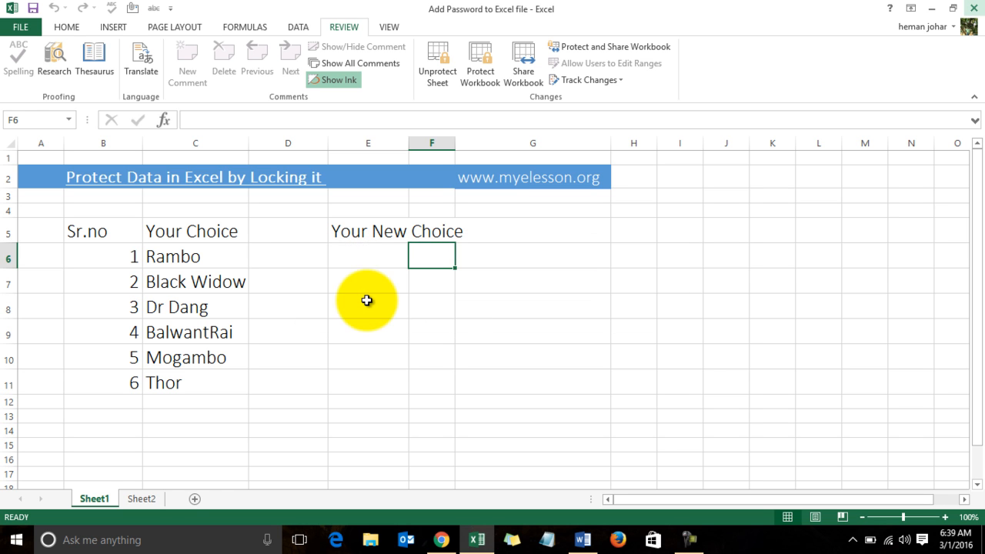
{"action": "left_click", "coordinate": [533, 333]}
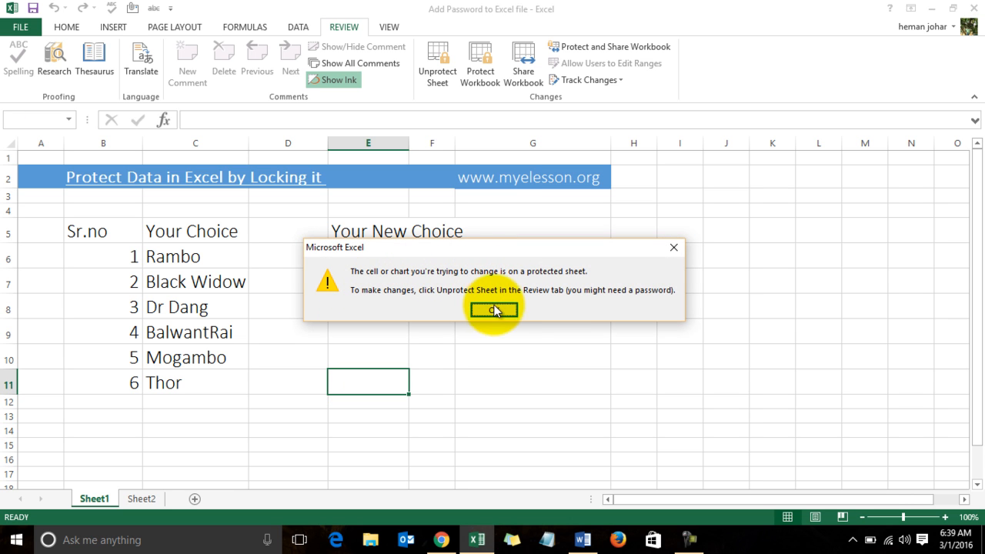
{"action": "left_click", "coordinate": [493, 311]}
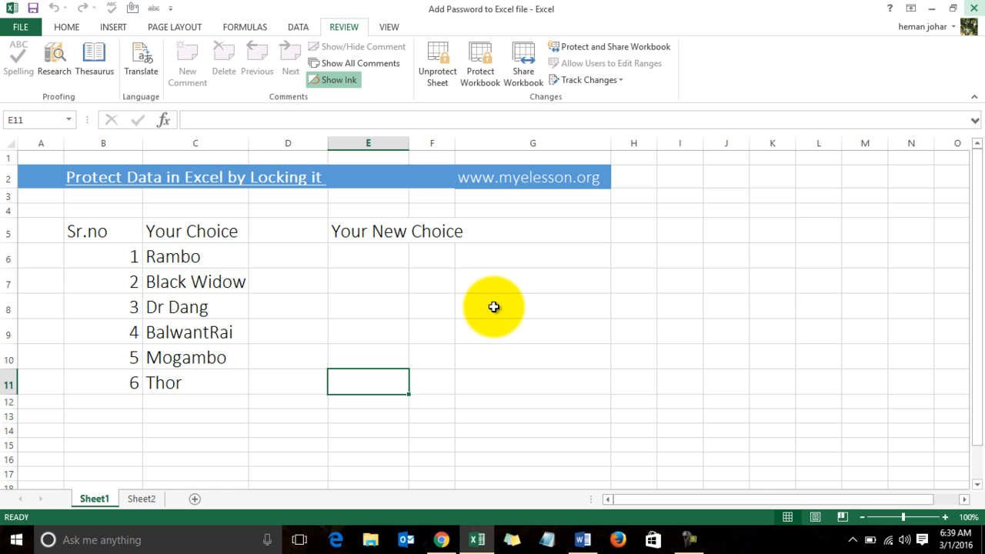
{"action": "left_click", "coordinate": [680, 357]}
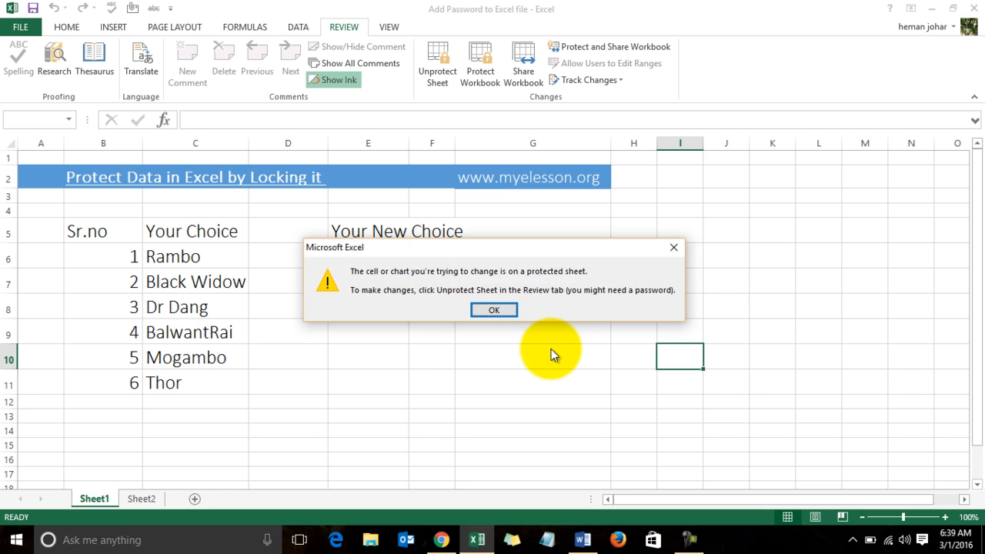
- Dismiss the warning and unprotect Sheet1 via Review, confirming the password prompt
{"action": "left_click", "coordinate": [492, 310]}
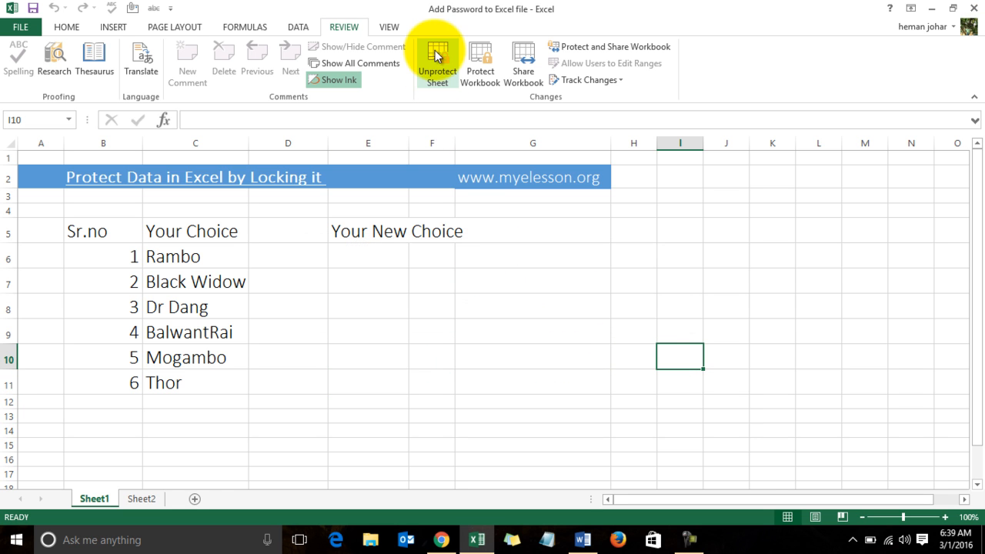
{"action": "mouse_move", "coordinate": [438, 61]}
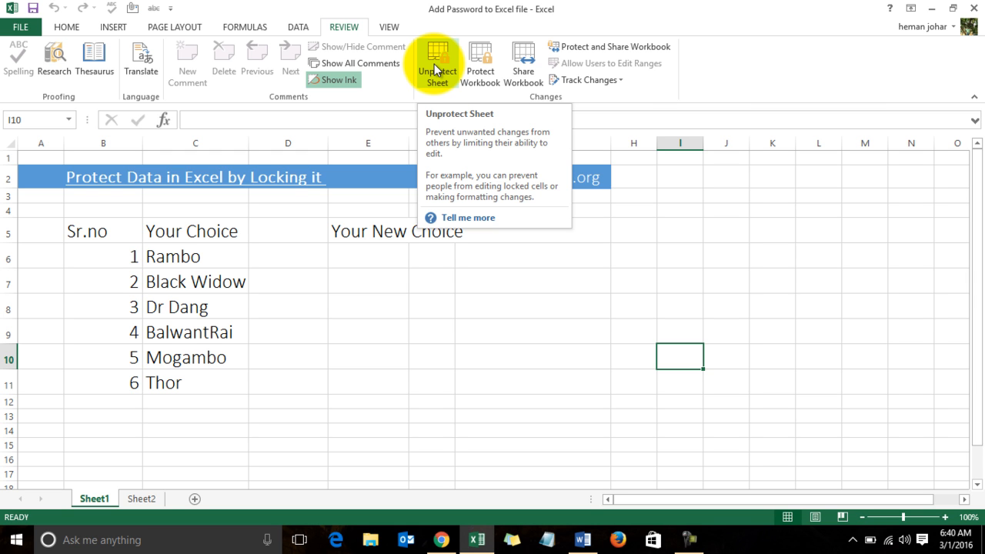
{"action": "left_click", "coordinate": [438, 62]}
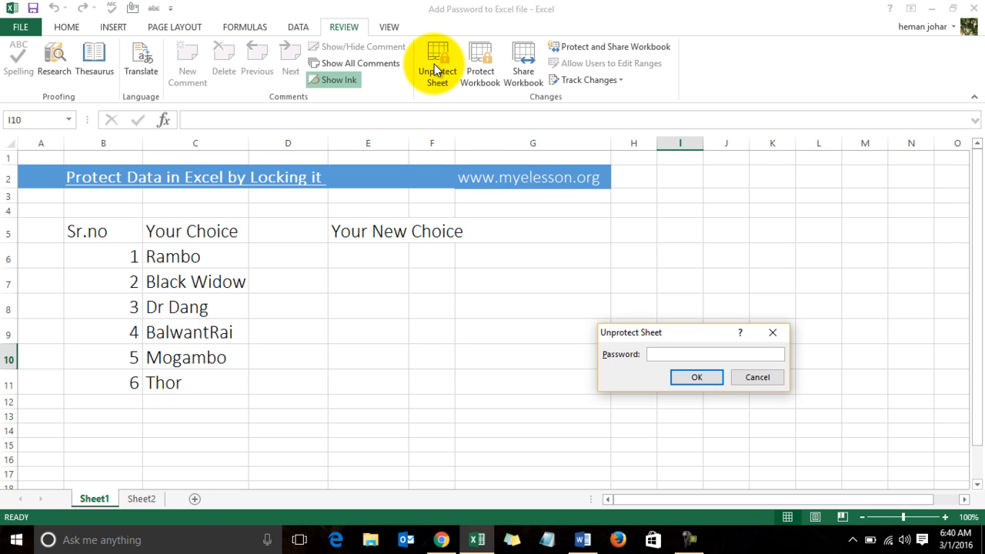
{"action": "mouse_move", "coordinate": [431, 62]}
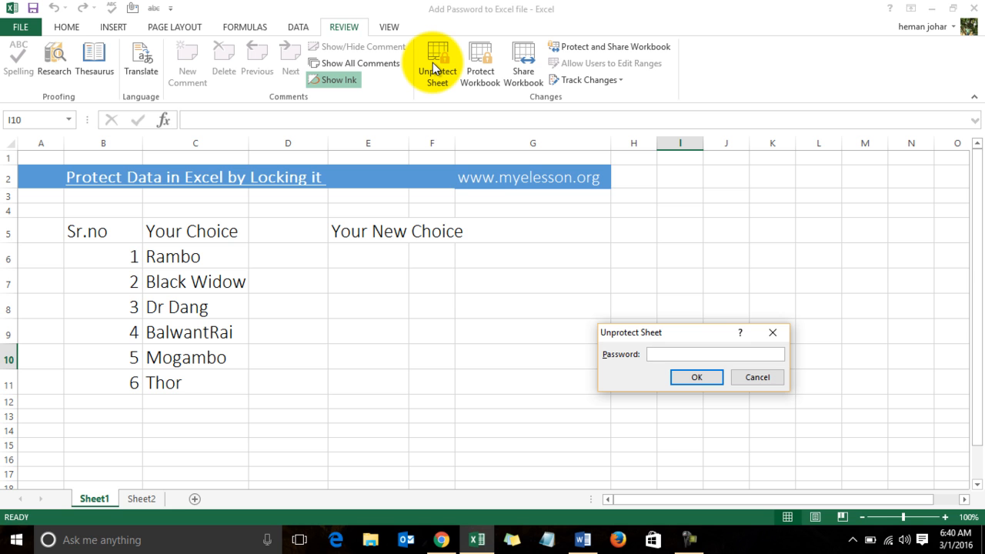
{"action": "left_click", "coordinate": [696, 377]}
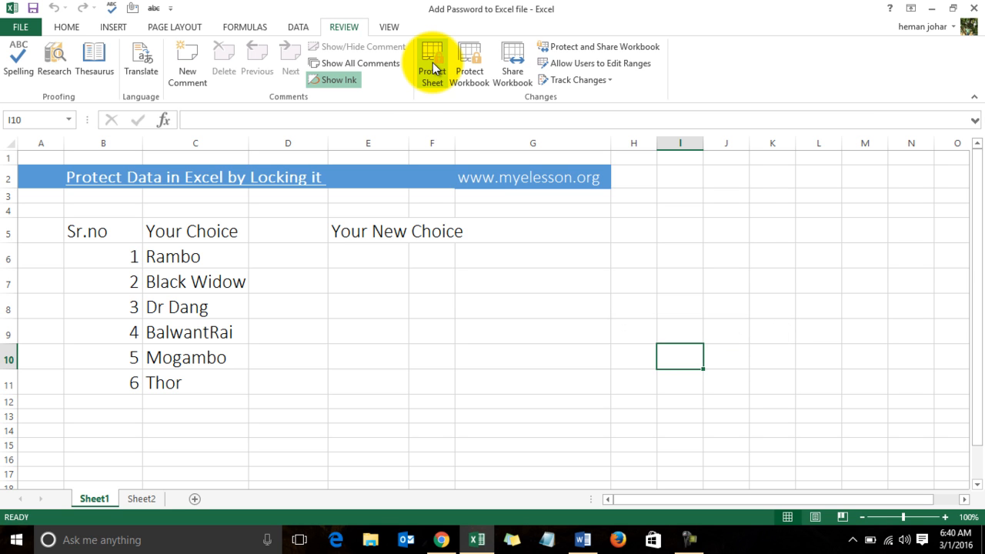
- Protect Sheet1 again with a new password, entered and re-confirmed
{"action": "left_click", "coordinate": [431, 322]}
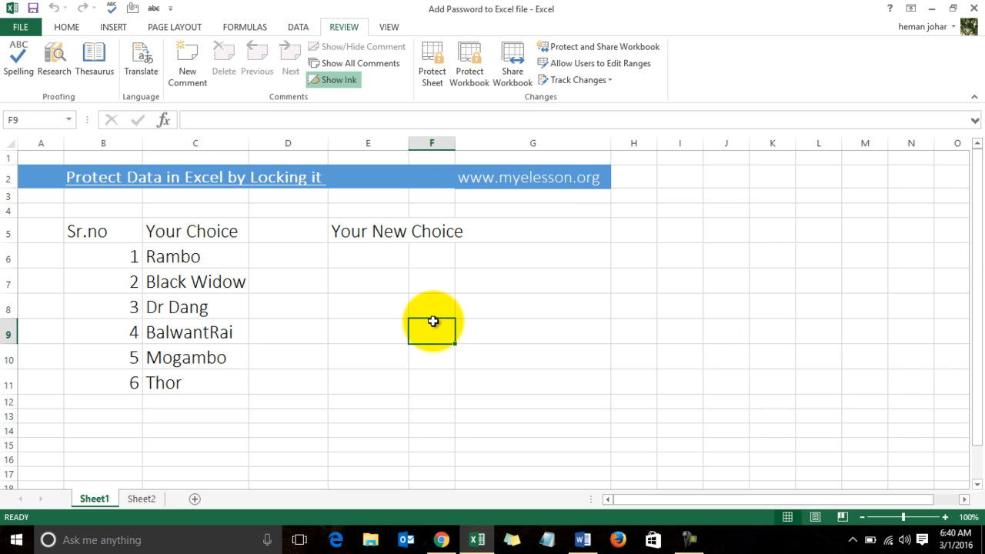
{"action": "mouse_move", "coordinate": [203, 241]}
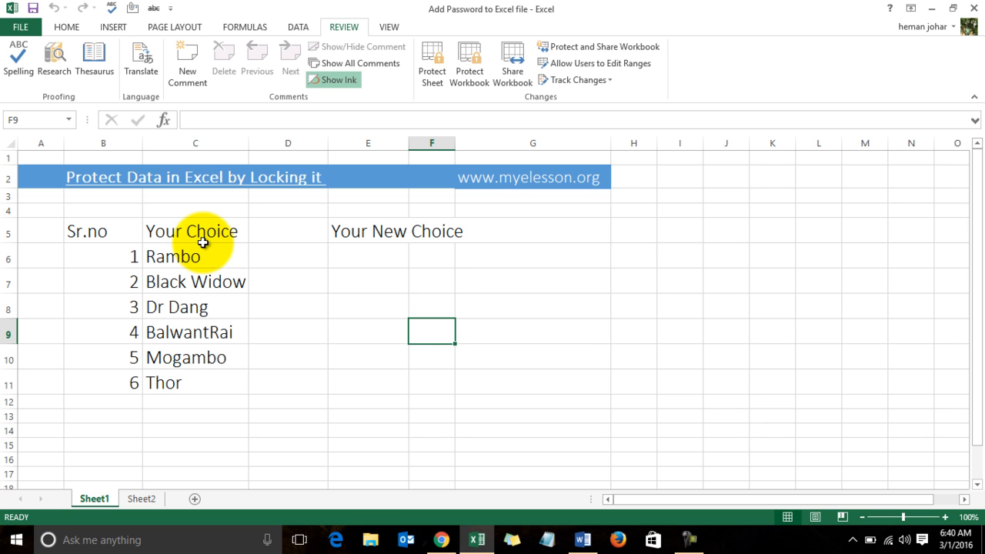
{"action": "mouse_move", "coordinate": [431, 61]}
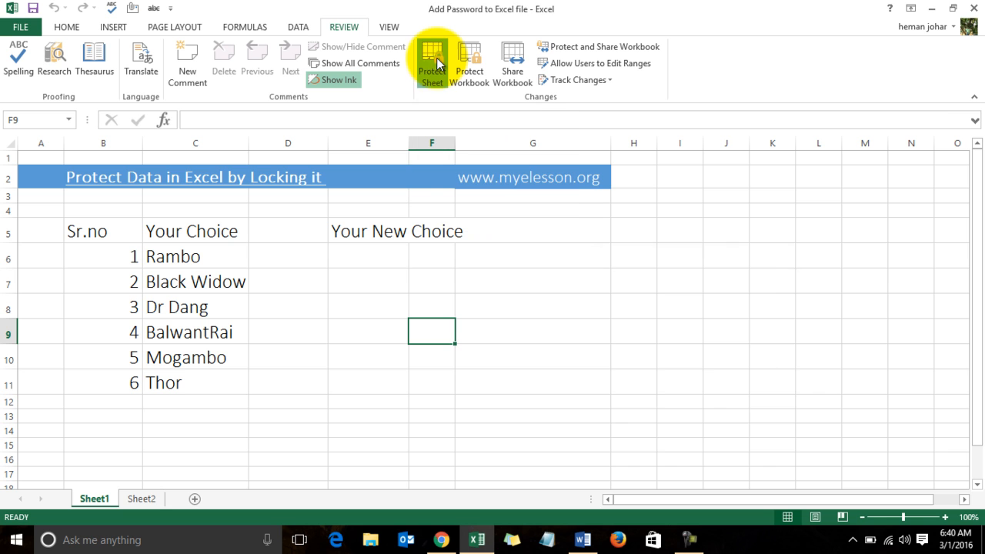
{"action": "left_click", "coordinate": [431, 62]}
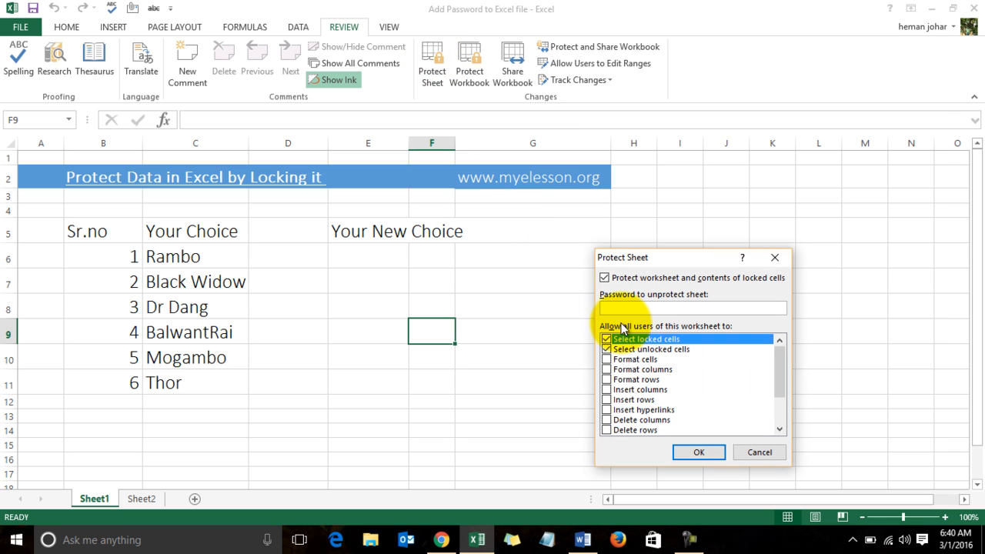
{"action": "mouse_move", "coordinate": [722, 388]}
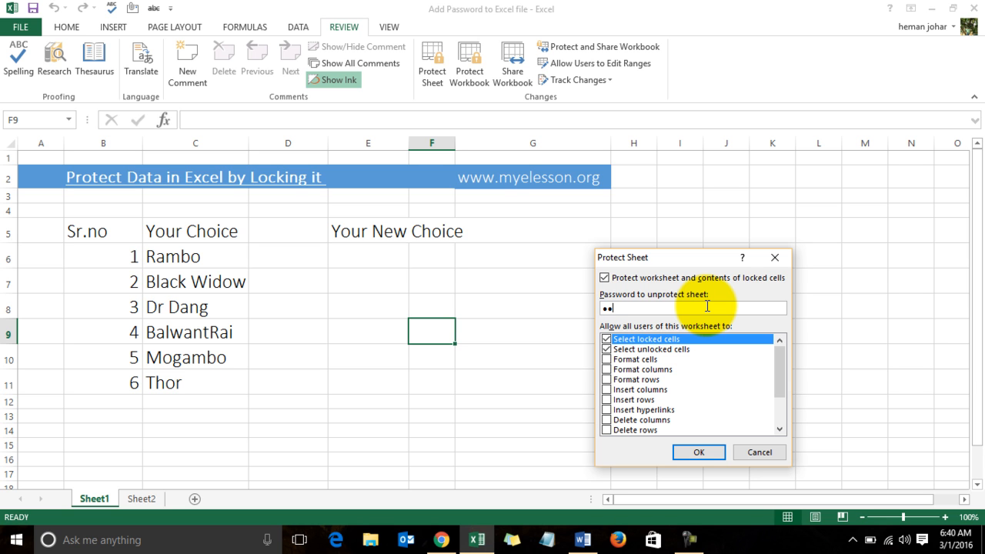
{"action": "type", "text": "•"}
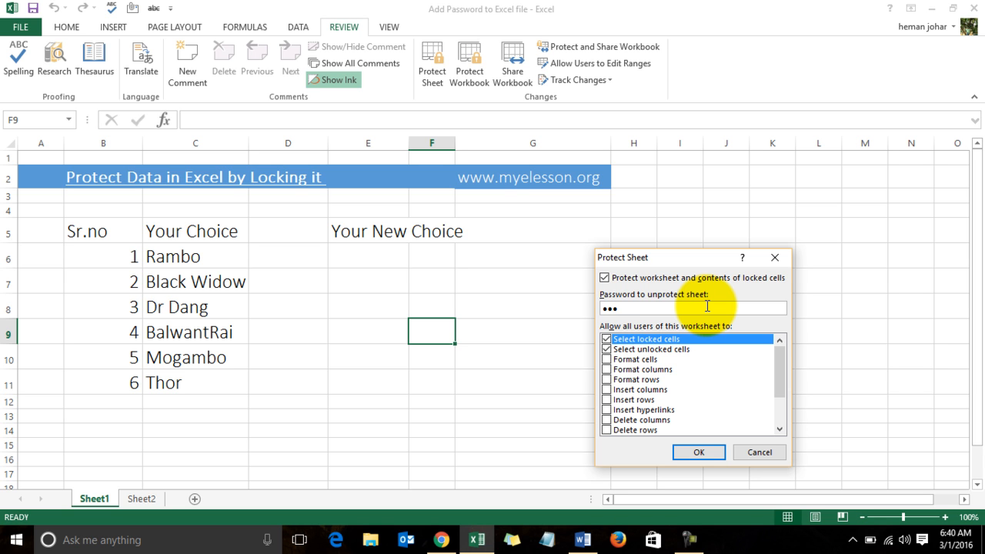
{"action": "left_click", "coordinate": [699, 452]}
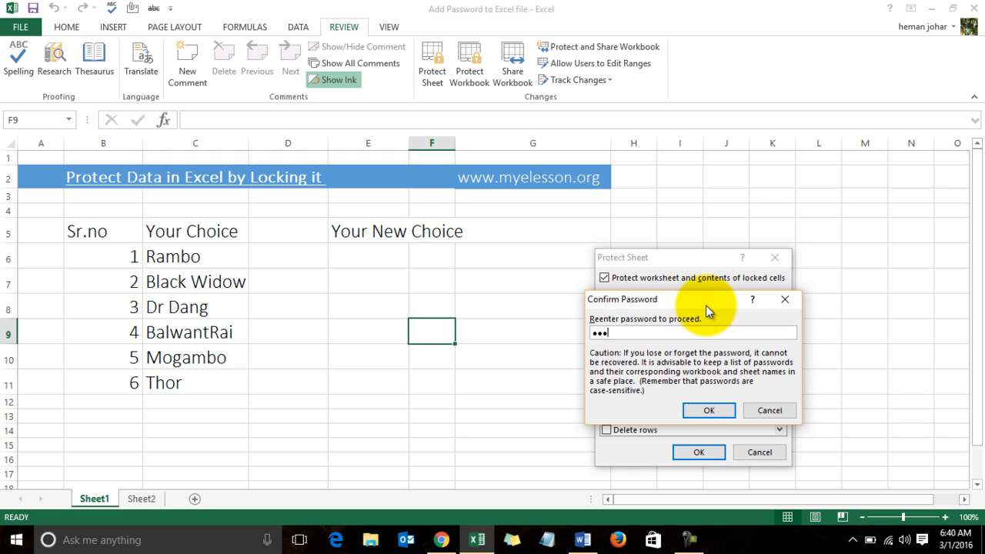
{"action": "left_click", "coordinate": [709, 409]}
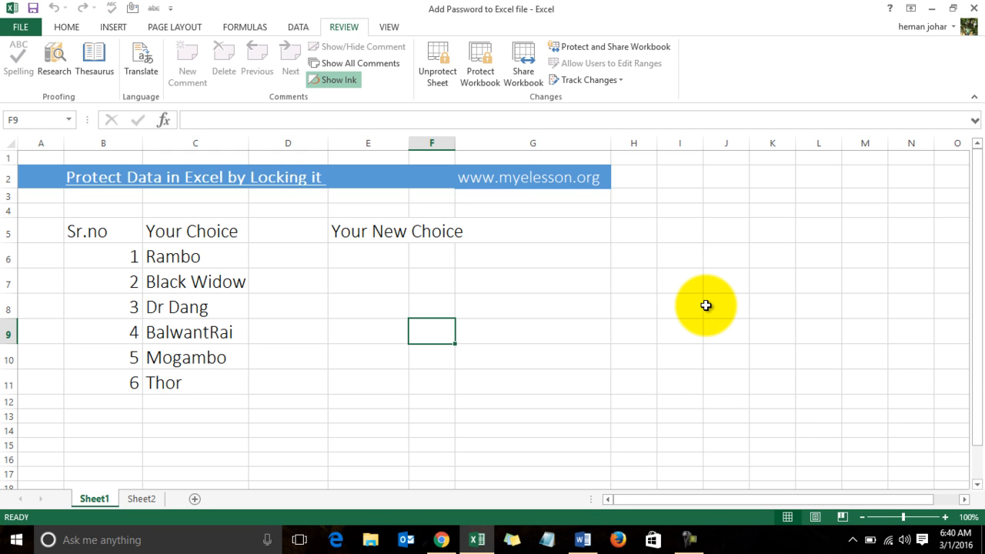
{"action": "mouse_move", "coordinate": [431, 122]}
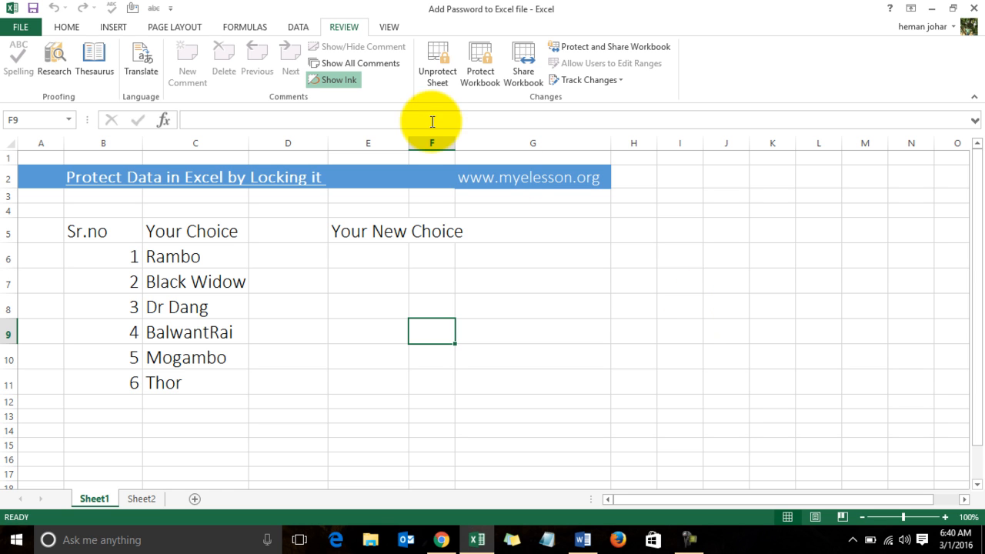
{"action": "mouse_move", "coordinate": [449, 96]}
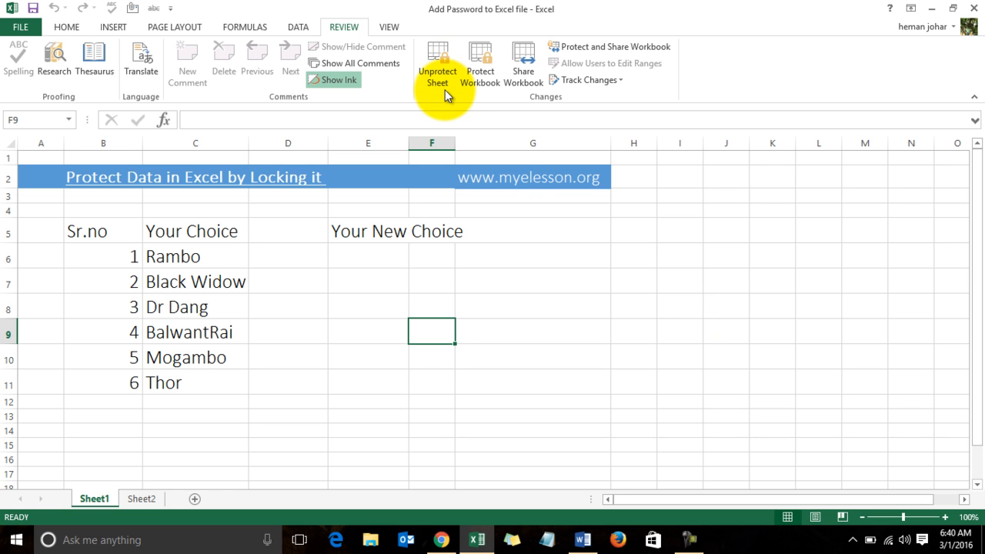
- Test a protected cell, dismiss the warning, and move to the Rambo entry in C6
{"action": "left_click", "coordinate": [532, 283]}
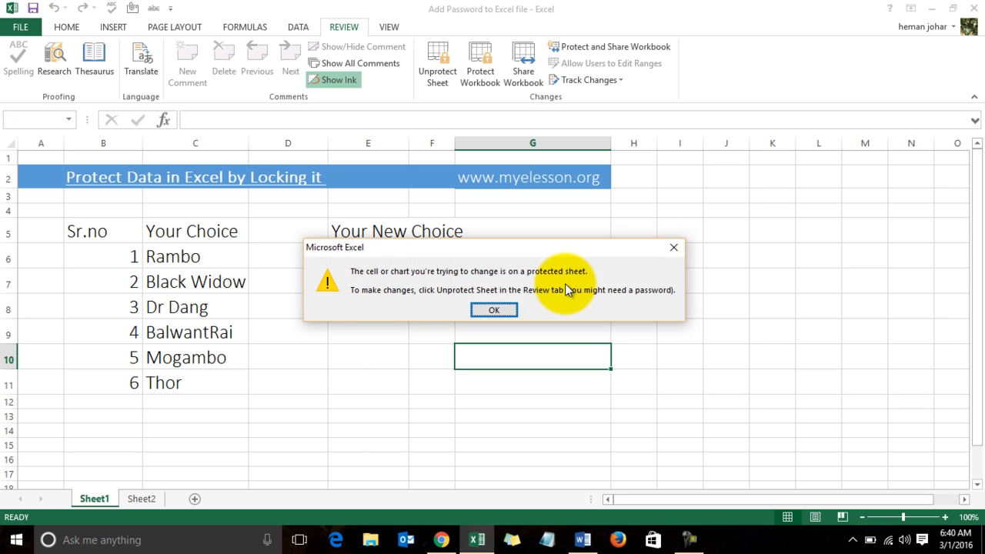
{"action": "left_click", "coordinate": [493, 310]}
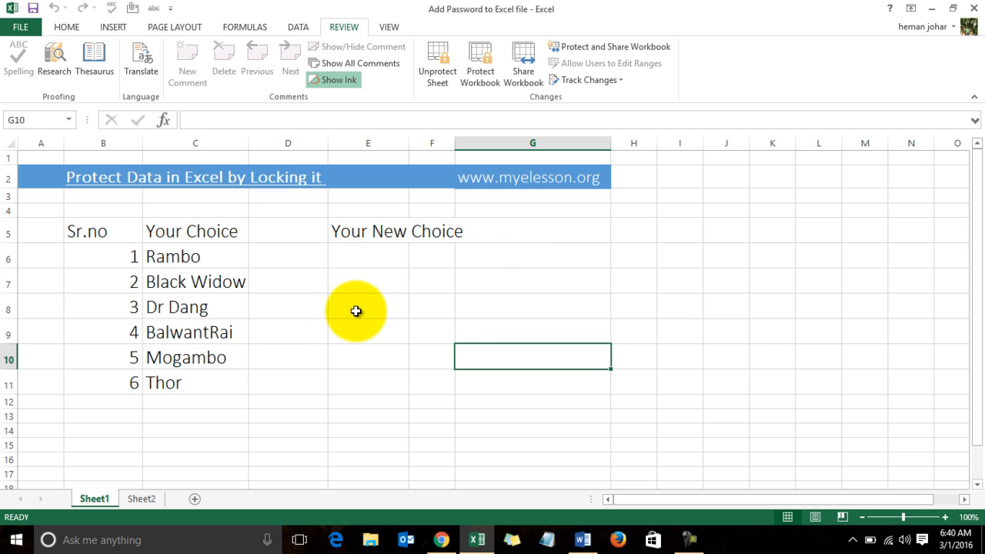
{"action": "left_click", "coordinate": [368, 255]}
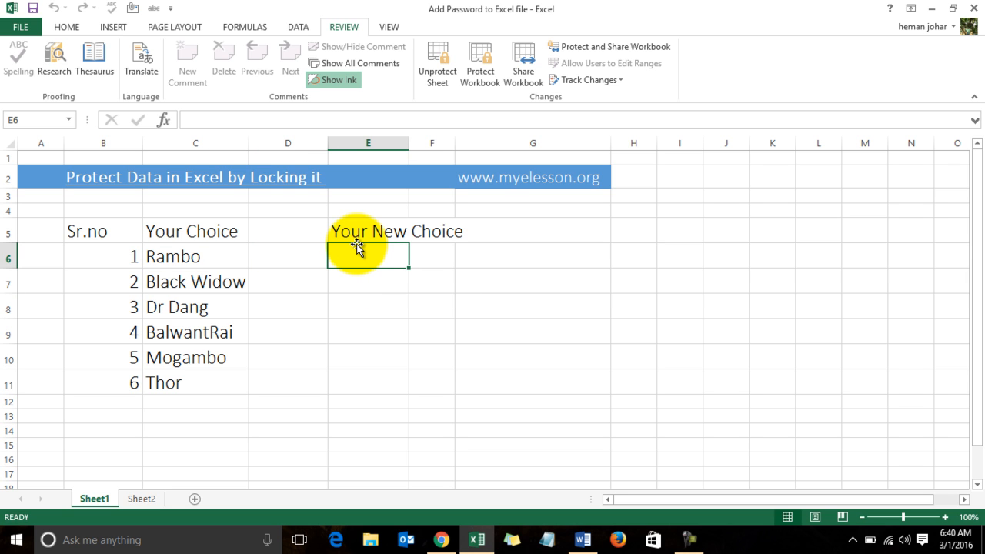
{"action": "left_click", "coordinate": [194, 255]}
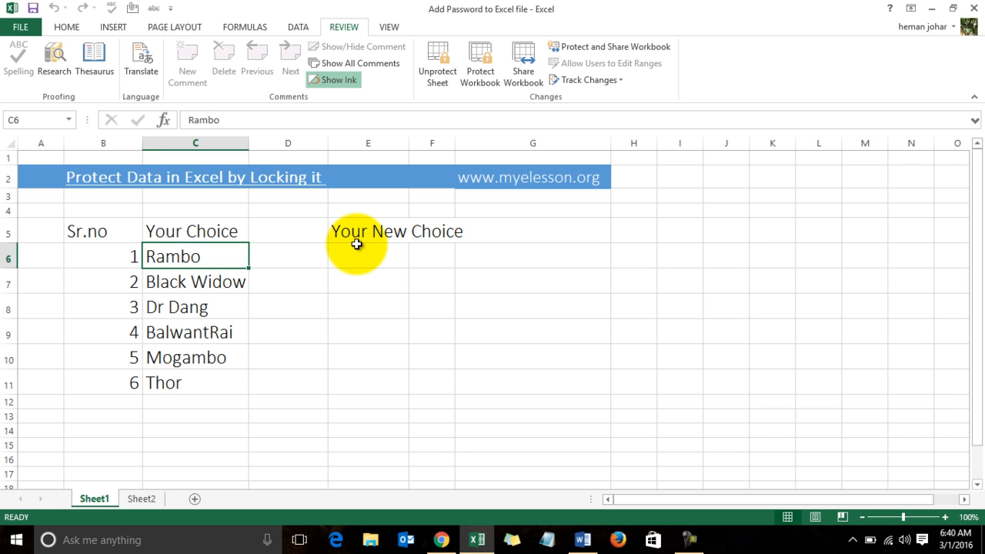
- Replace Rambo in C6 with Superman, dismissing the protection alert along the way
{"action": "left_click", "coordinate": [194, 357]}
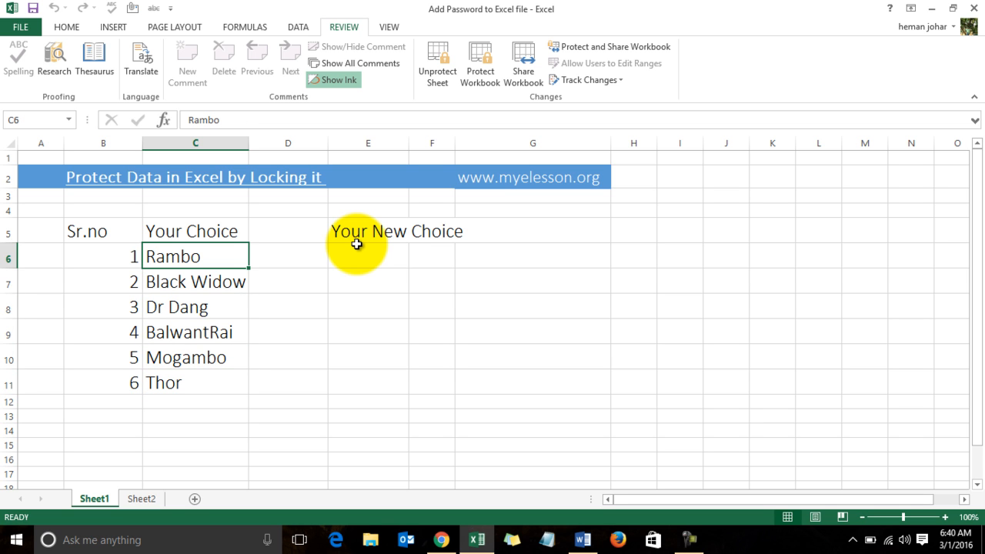
{"action": "type", "text": "Superman"}
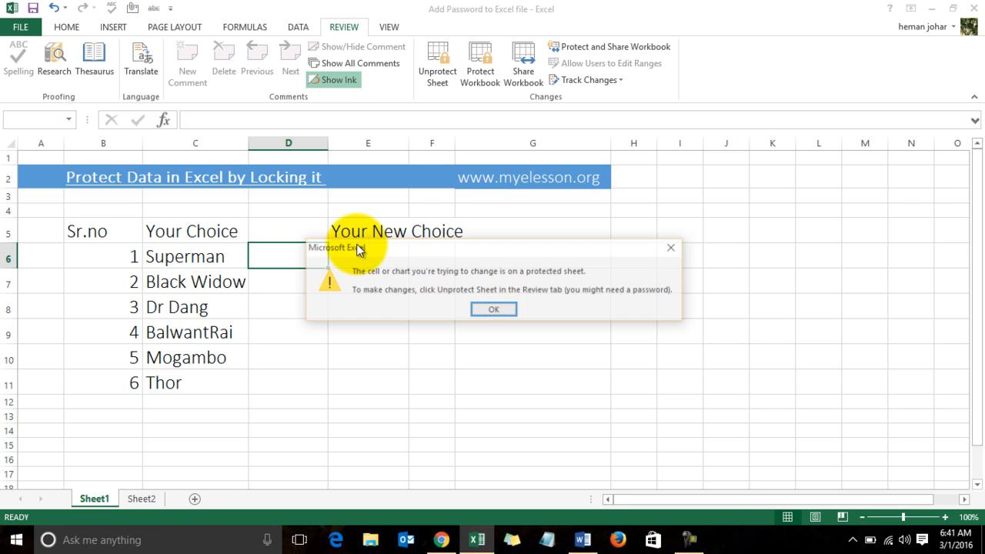
{"action": "left_click", "coordinate": [492, 308]}
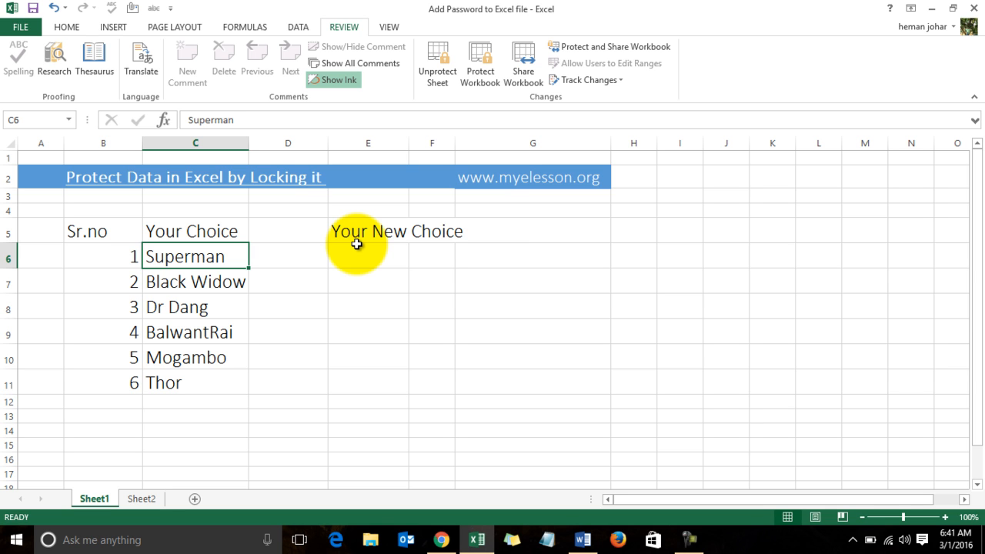
{"action": "left_click", "coordinate": [437, 58]}
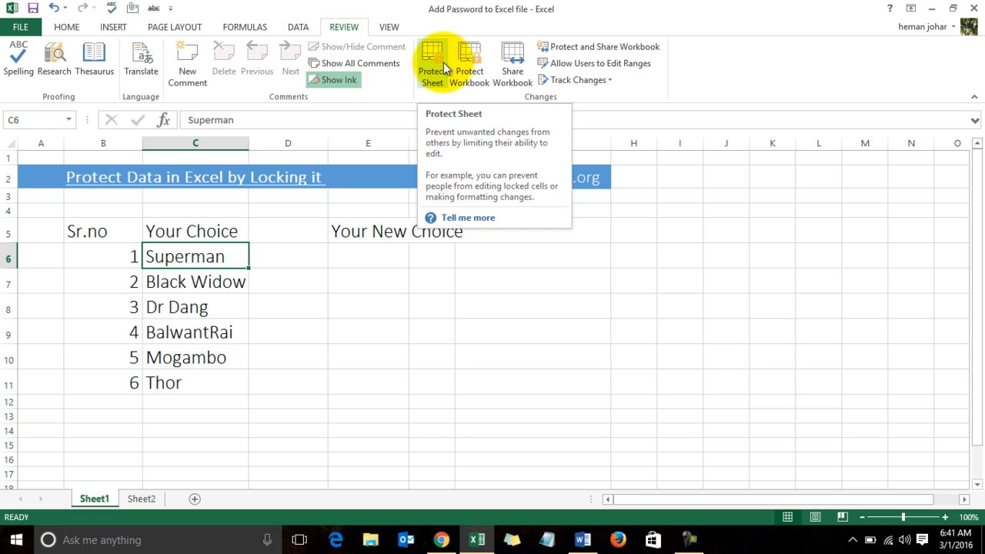
- From the Home tab, select the empty Your New Choice cells E6:E11
{"action": "left_click", "coordinate": [66, 26]}
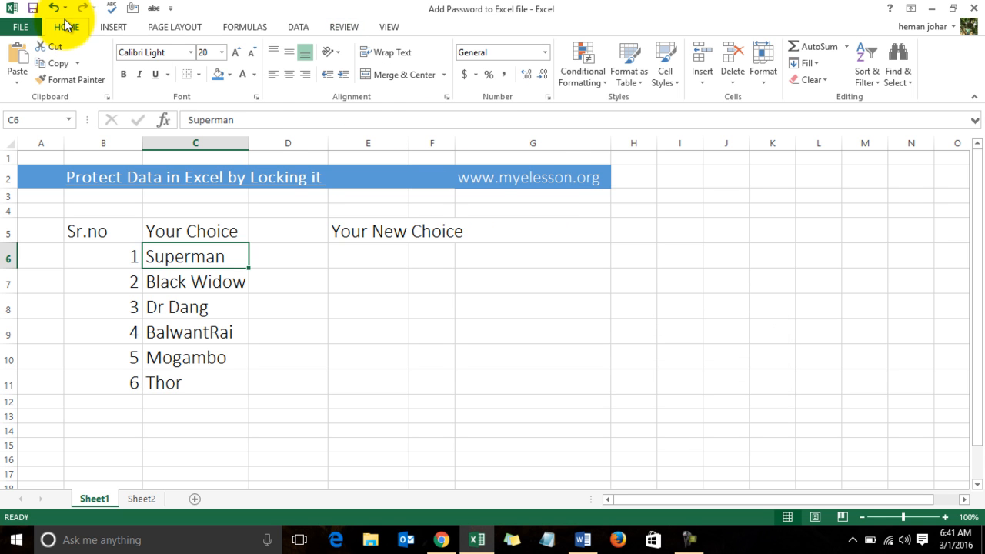
{"action": "left_click_drag", "start_coordinate": [368, 256], "coordinate": [367, 306]}
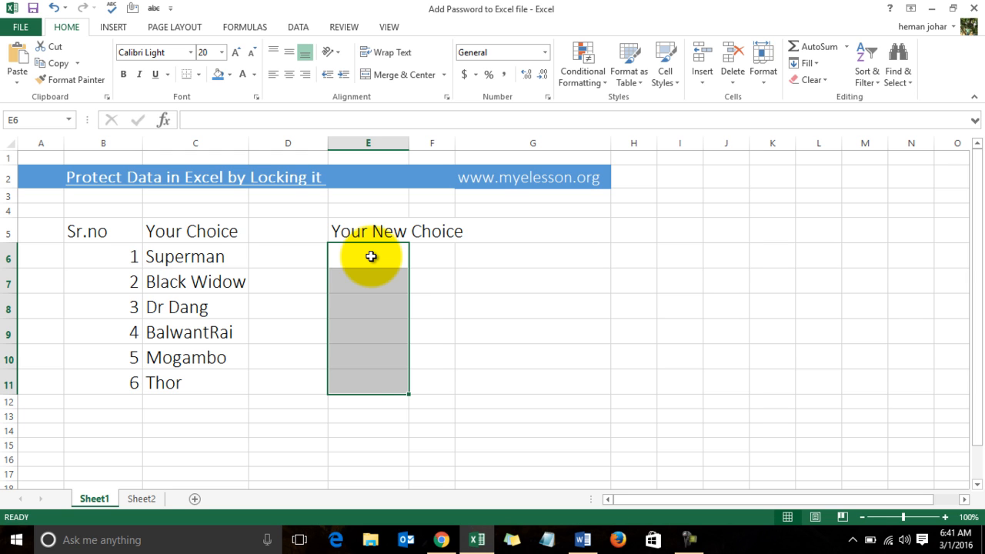
{"action": "mouse_move", "coordinate": [379, 354]}
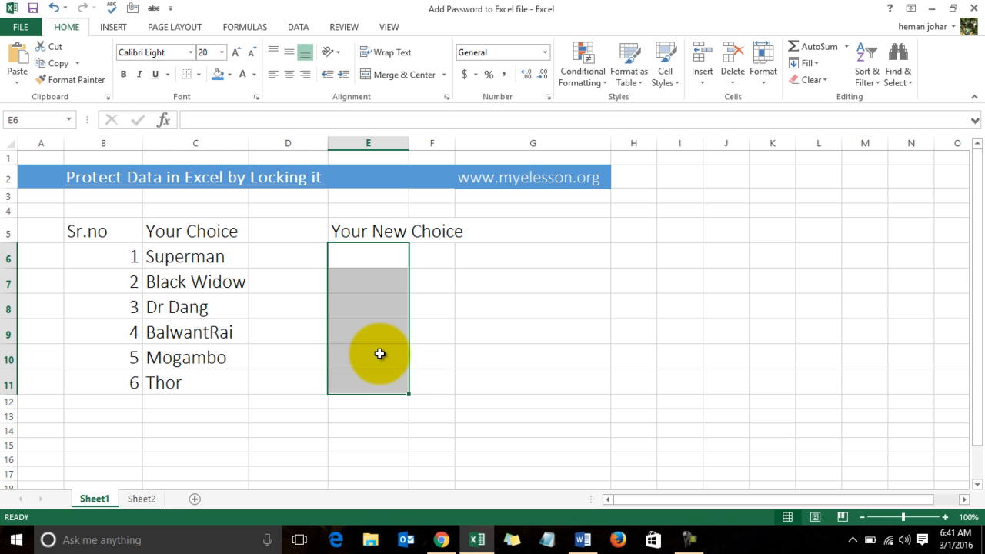
{"action": "mouse_move", "coordinate": [347, 308]}
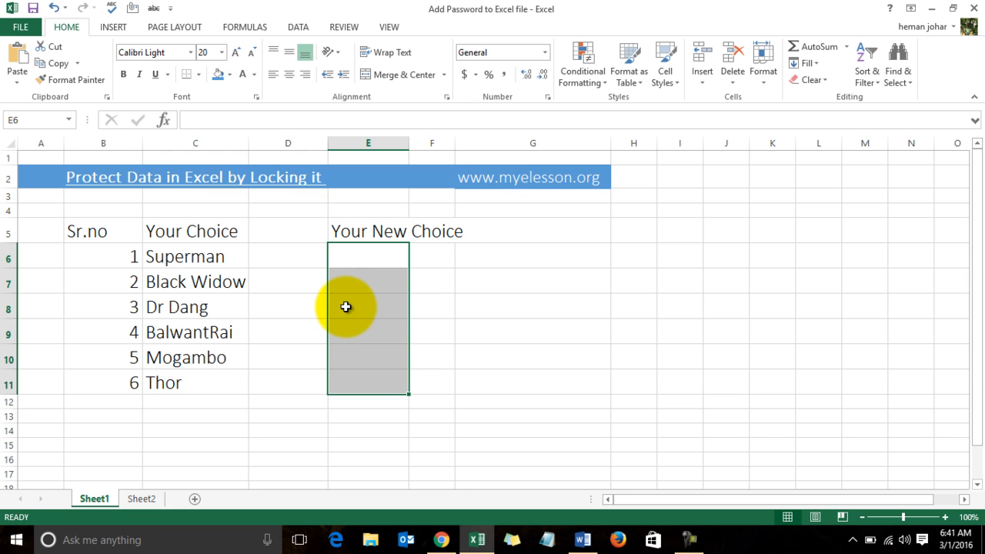
{"action": "mouse_move", "coordinate": [219, 111]}
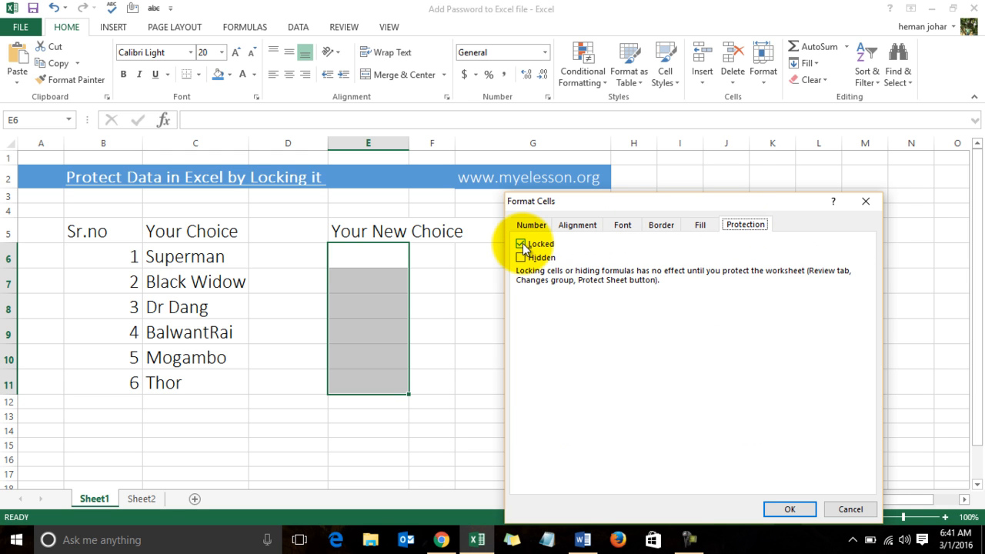
- Clear the Locked setting for E6:E11 in Format Cells Protection and confirm
{"action": "left_click", "coordinate": [520, 243]}
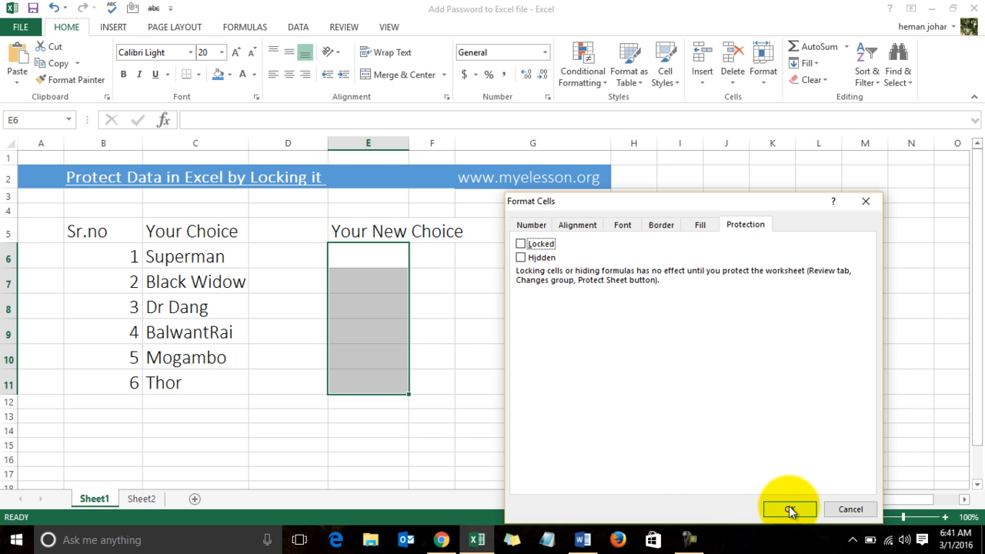
{"action": "left_click", "coordinate": [785, 508]}
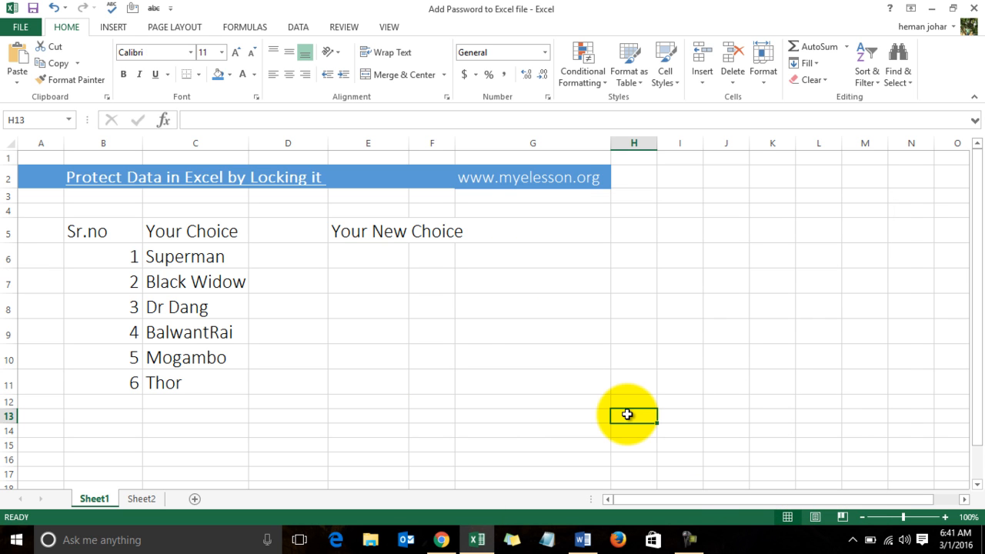
- Protect Sheet1 again, dismiss the warning from a locked-cell test, and select E6
{"action": "left_click", "coordinate": [343, 26]}
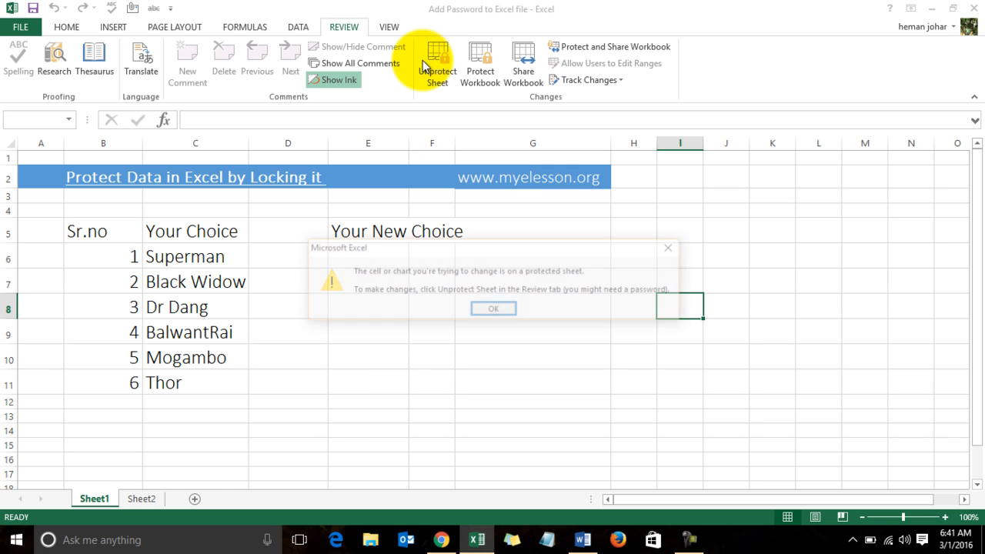
{"action": "left_click", "coordinate": [493, 307]}
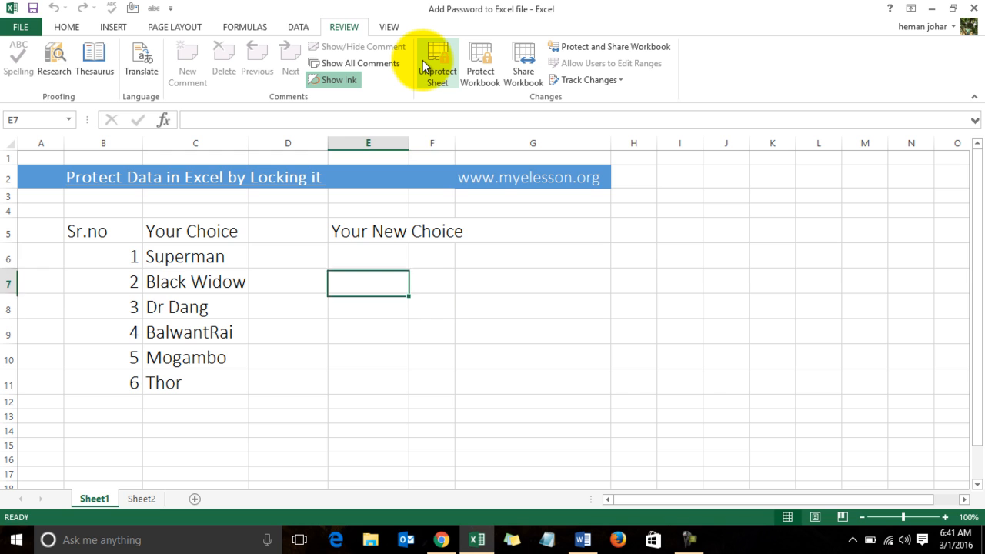
{"action": "left_click", "coordinate": [368, 256]}
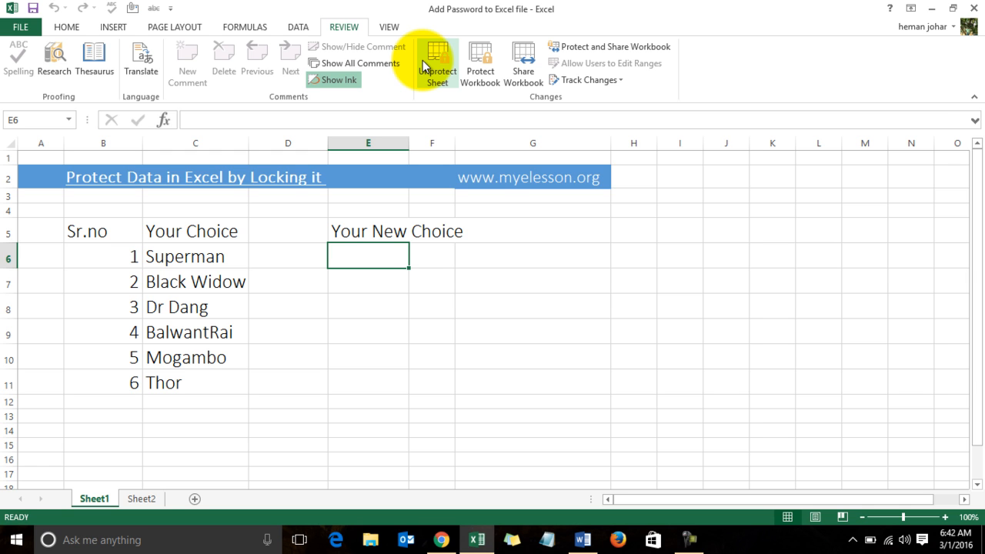
- Enter Spiderman in E6 and SuperGirl in E7 beside Superman and Black Widow
{"action": "type", "text": "Spi"}
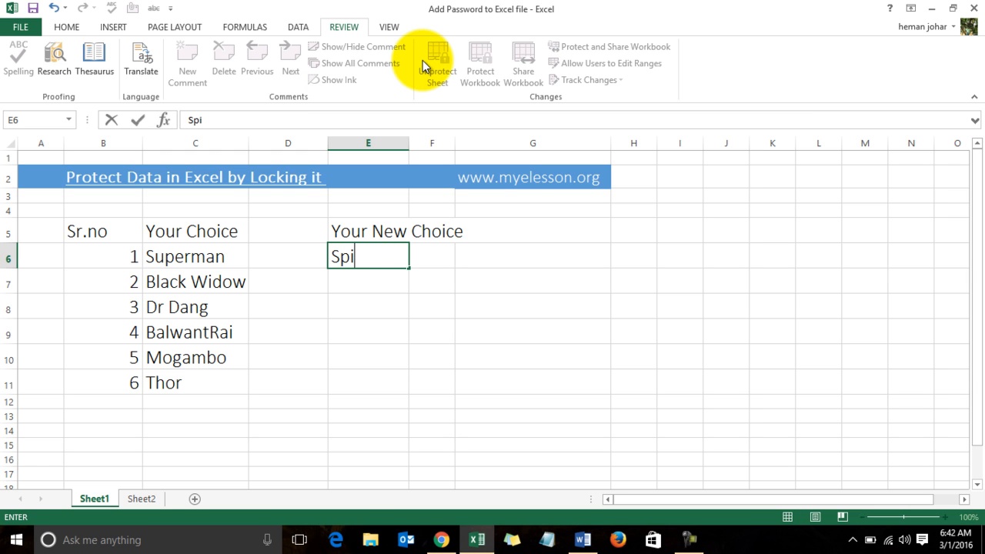
{"action": "type", "text": "derman"}
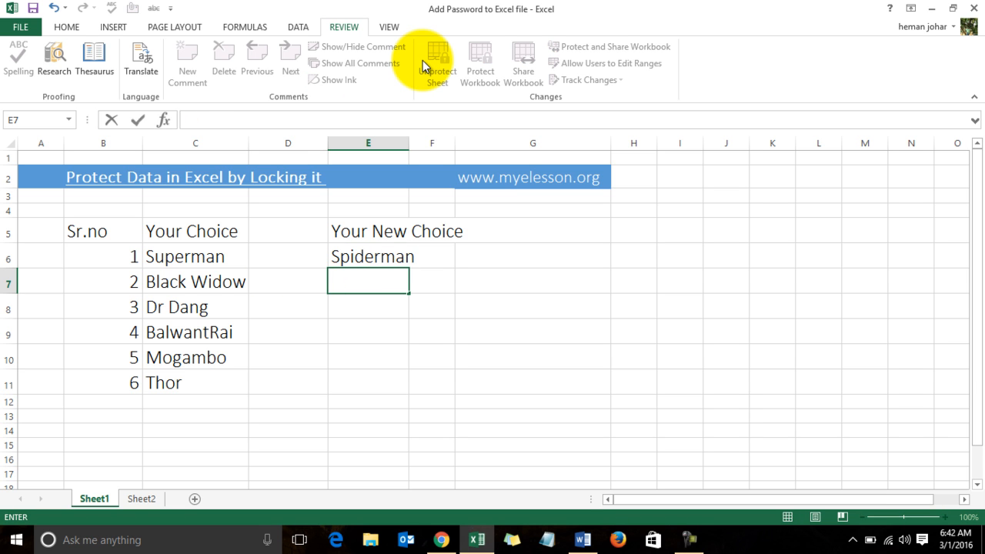
{"action": "type", "text": "Super"}
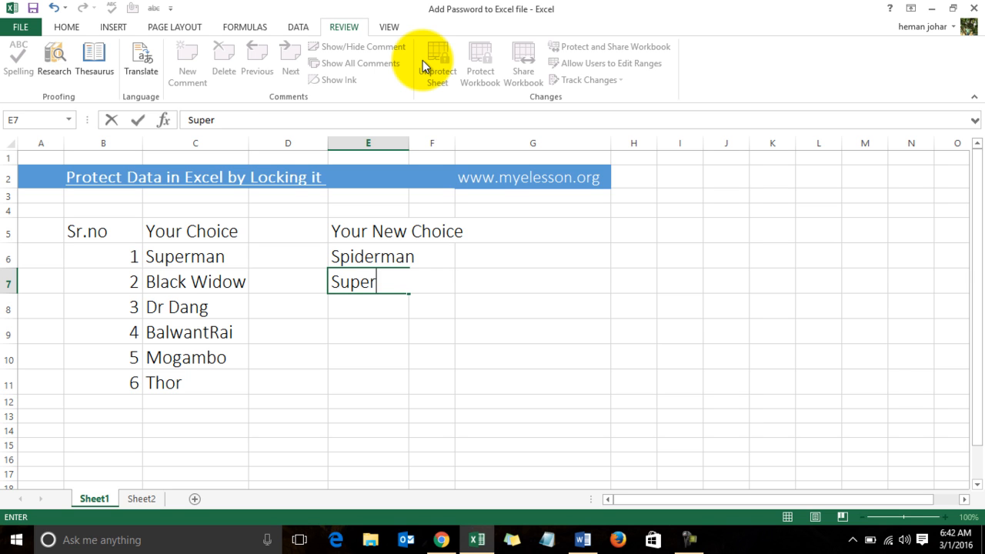
{"action": "type", "text": "Girl"}
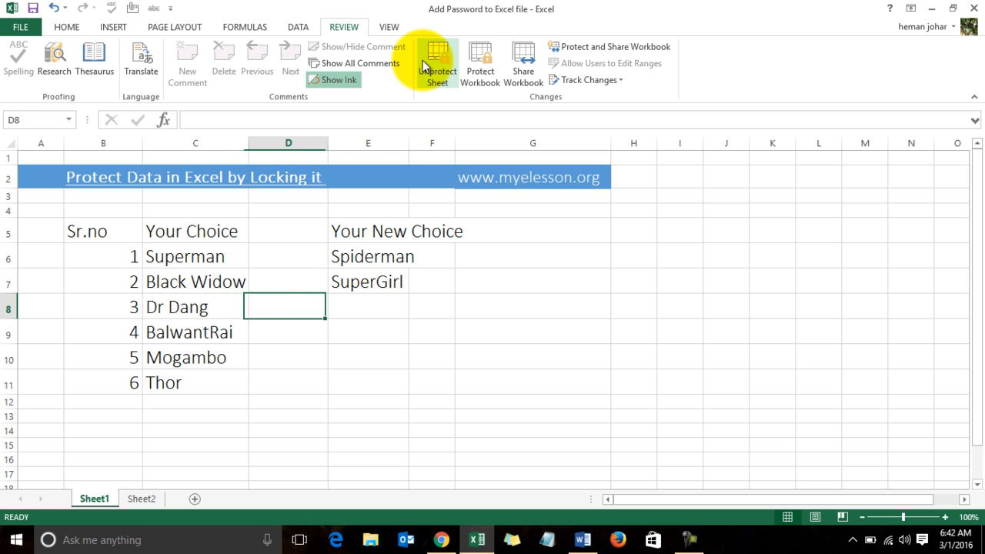
{"action": "left_click", "coordinate": [368, 307]}
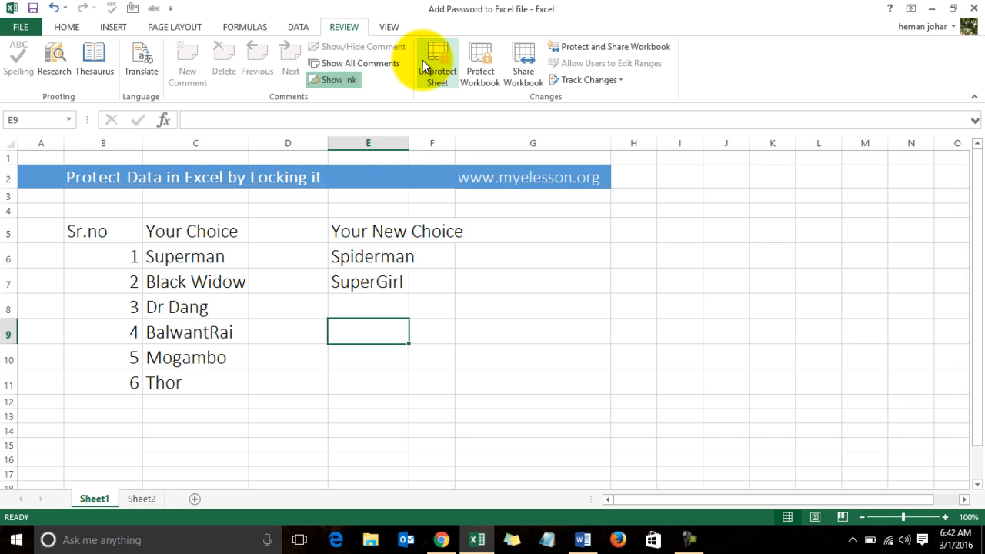
{"action": "left_click", "coordinate": [287, 333]}
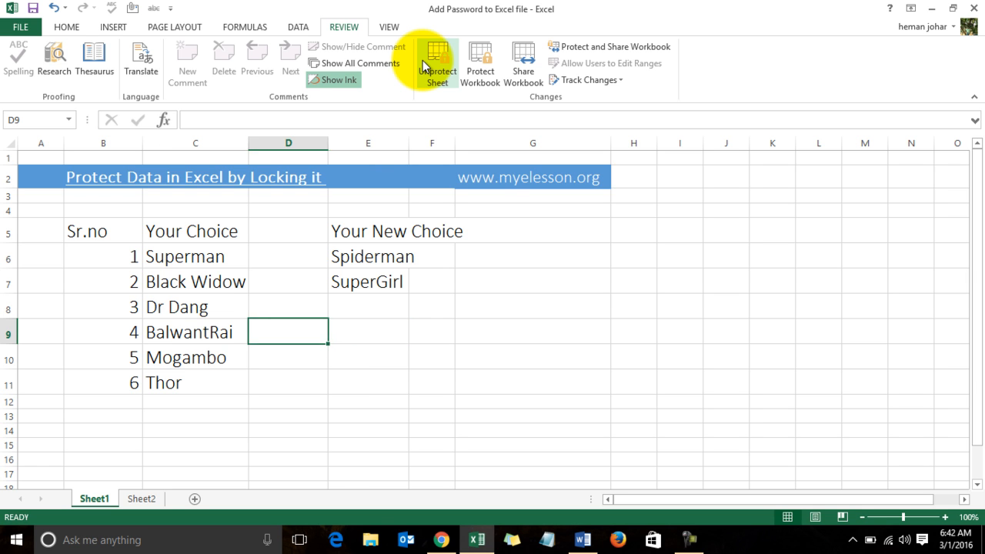
{"action": "left_click", "coordinate": [368, 332]}
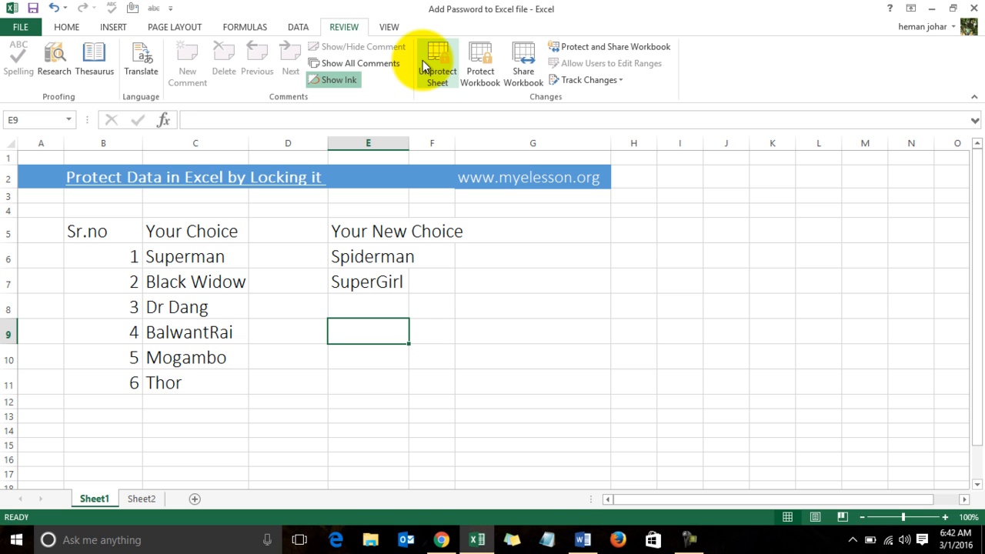
- Enter Dr Octo in E9 and Iron Man in E11 beside Thor
{"action": "type", "text": "Dr O"}
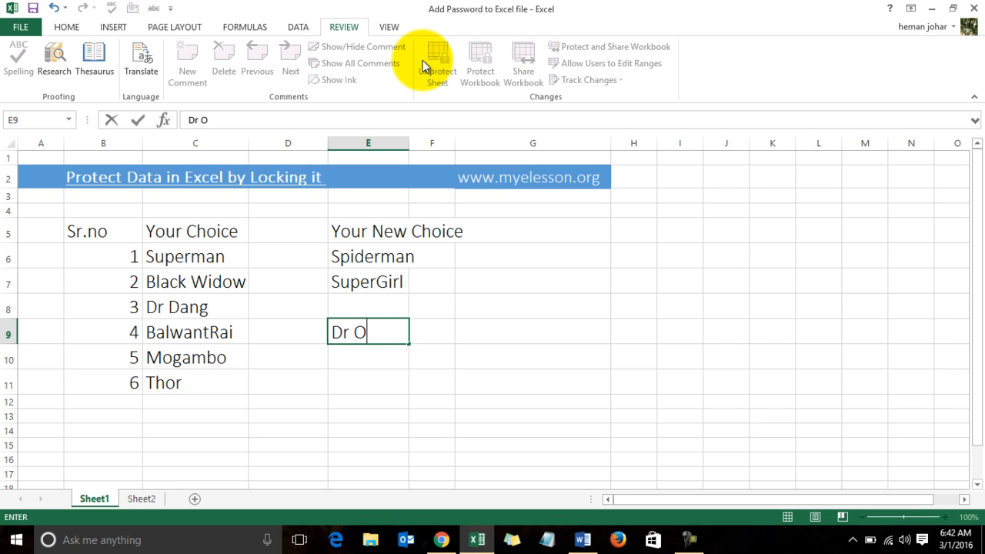
{"action": "key", "text": "enter"}
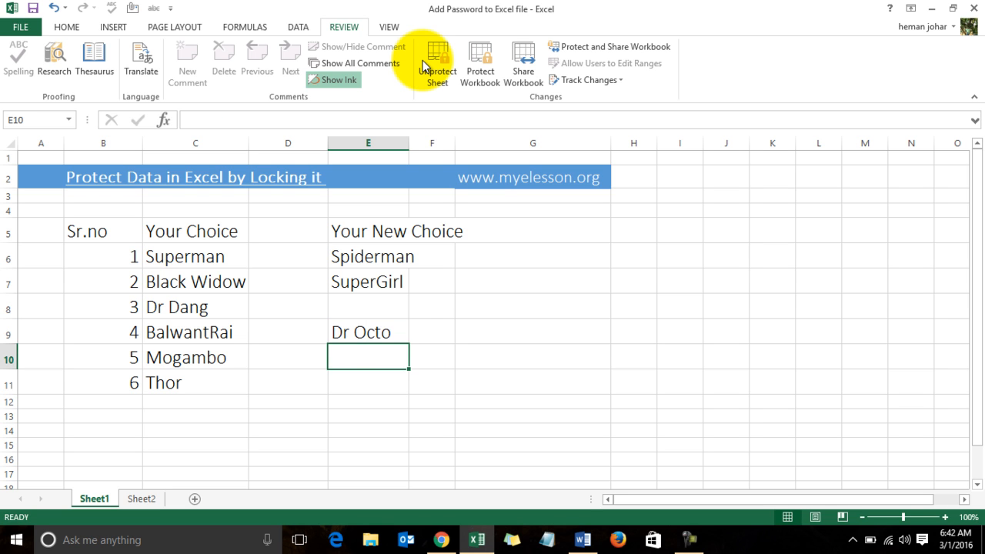
{"action": "left_click", "coordinate": [287, 358]}
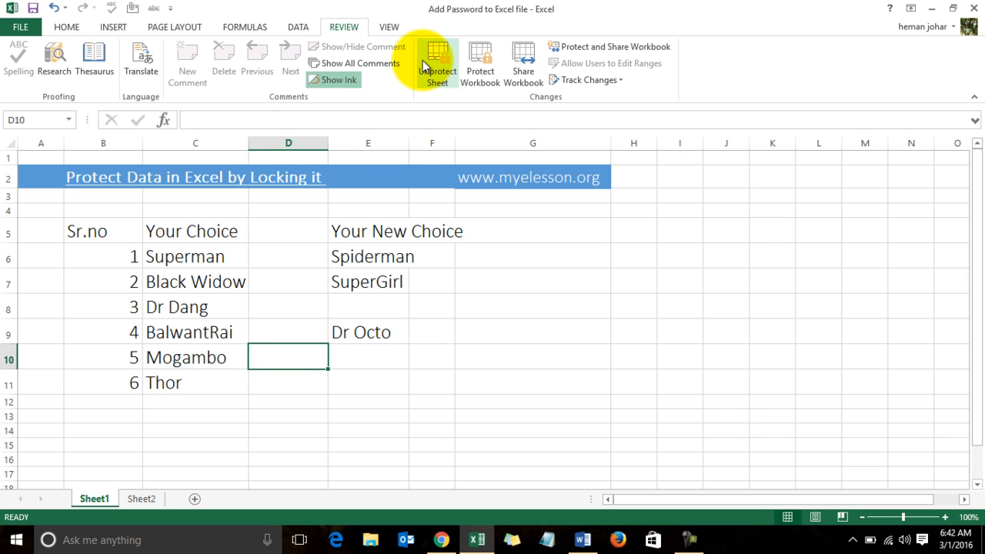
{"action": "left_click", "coordinate": [368, 357]}
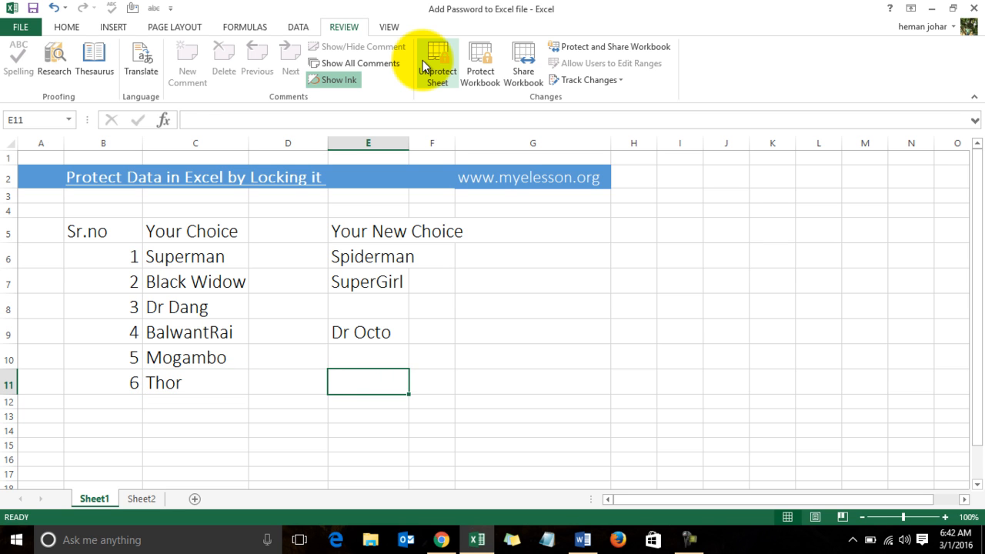
{"action": "type", "text": "Iron Man"}
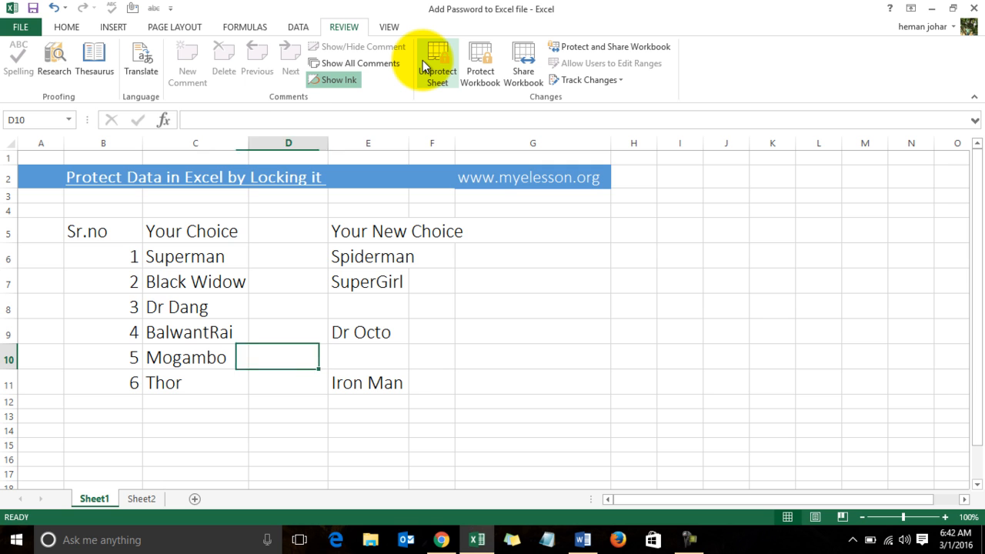
- Enter AntMan in E10 beside Mogambo and Deadpool in E8 beside Dr Dang, completing the column
{"action": "left_click", "coordinate": [368, 358]}
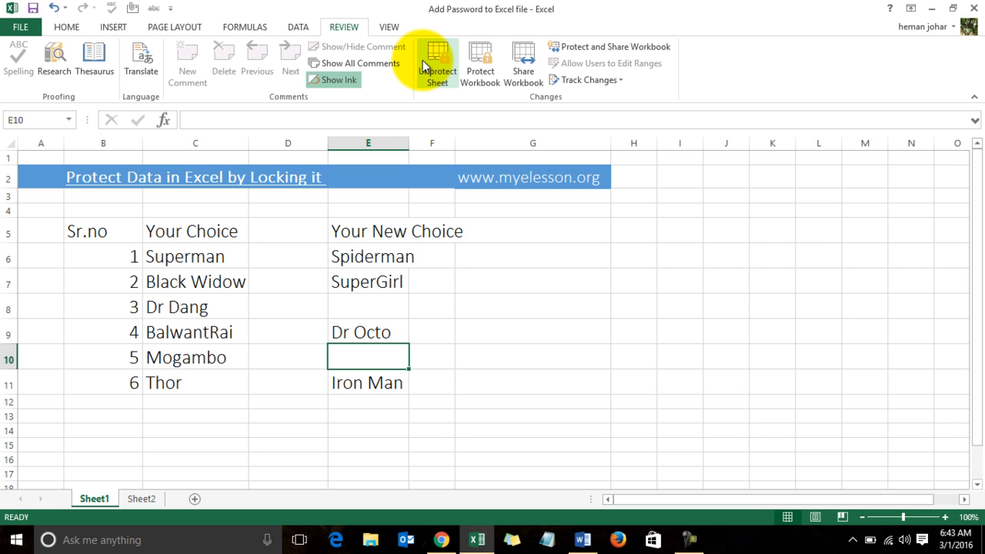
{"action": "type", "text": "AntMan"}
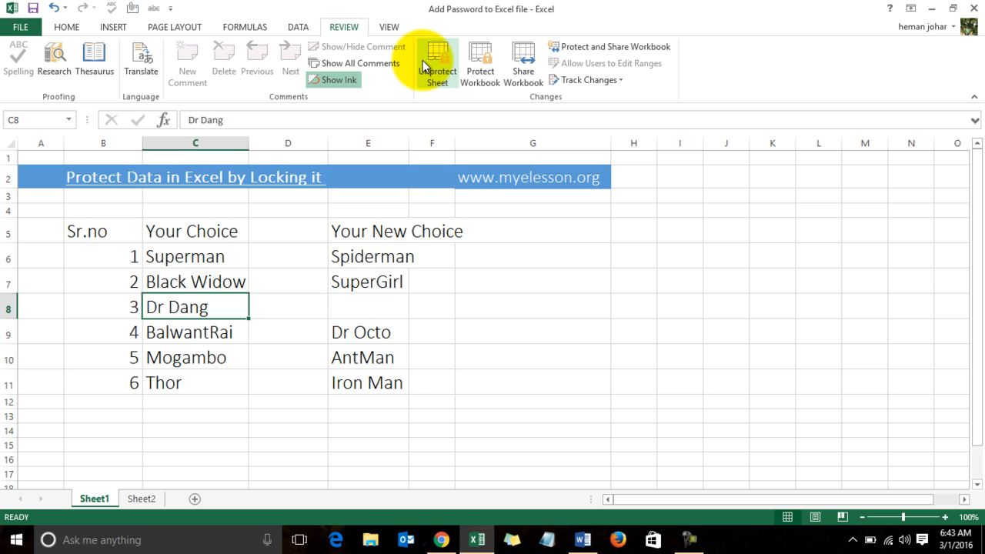
{"action": "left_click", "coordinate": [368, 307]}
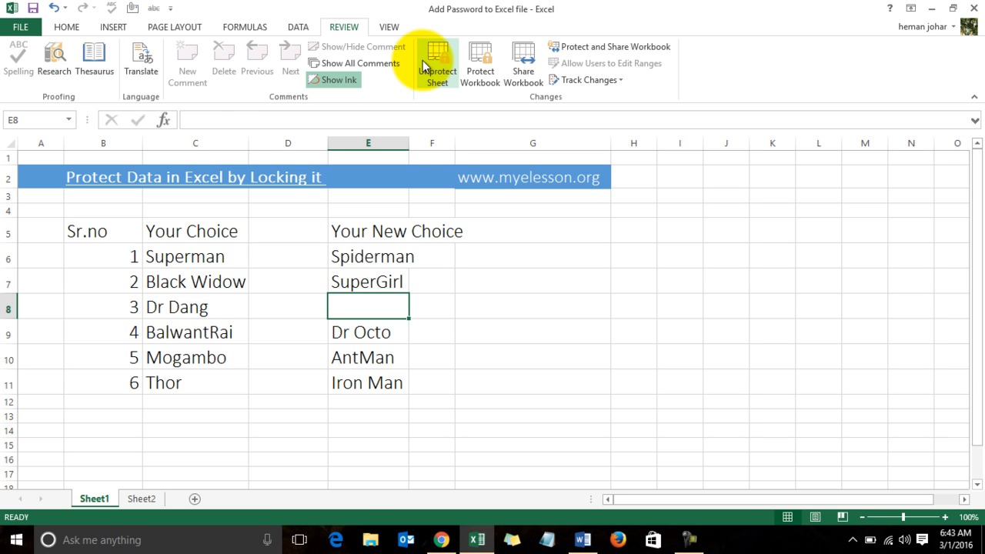
{"action": "type", "text": "Deadpool"}
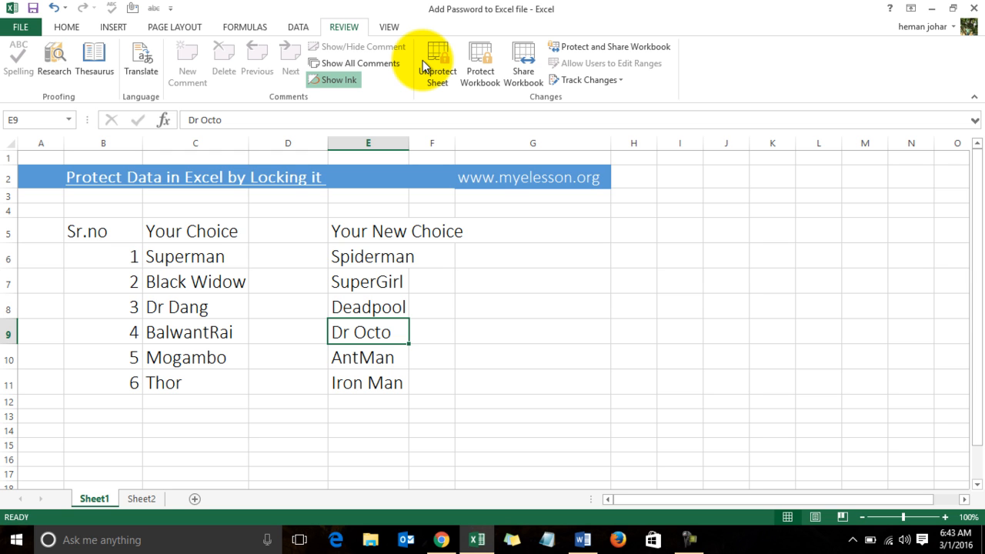
{"action": "left_click", "coordinate": [632, 331]}
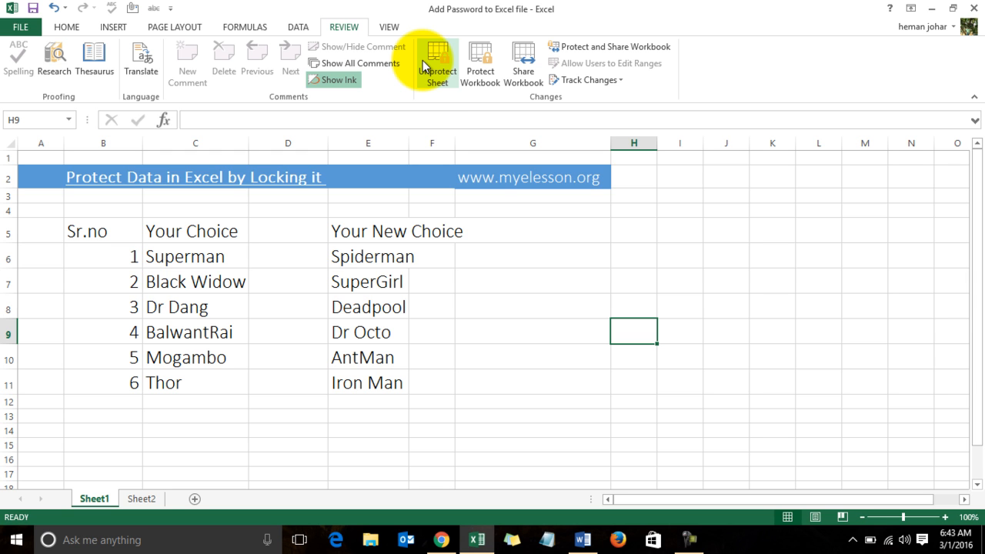
{"action": "mouse_move", "coordinate": [342, 264]}
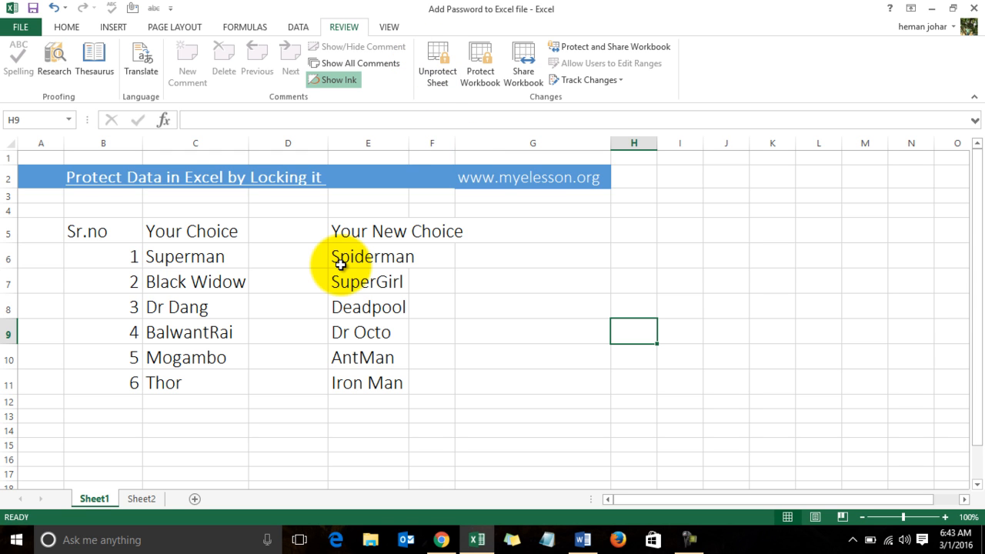
{"action": "mouse_move", "coordinate": [558, 177]}
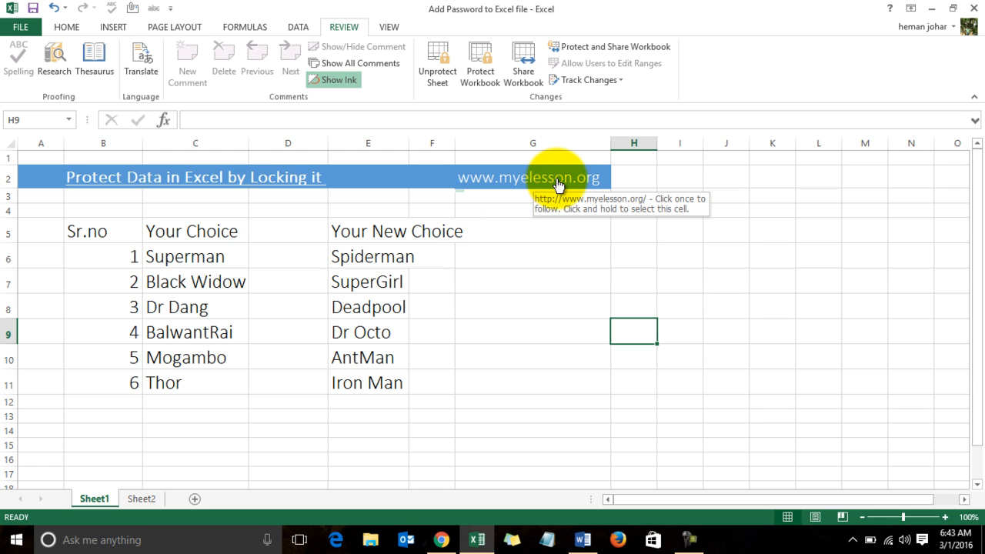